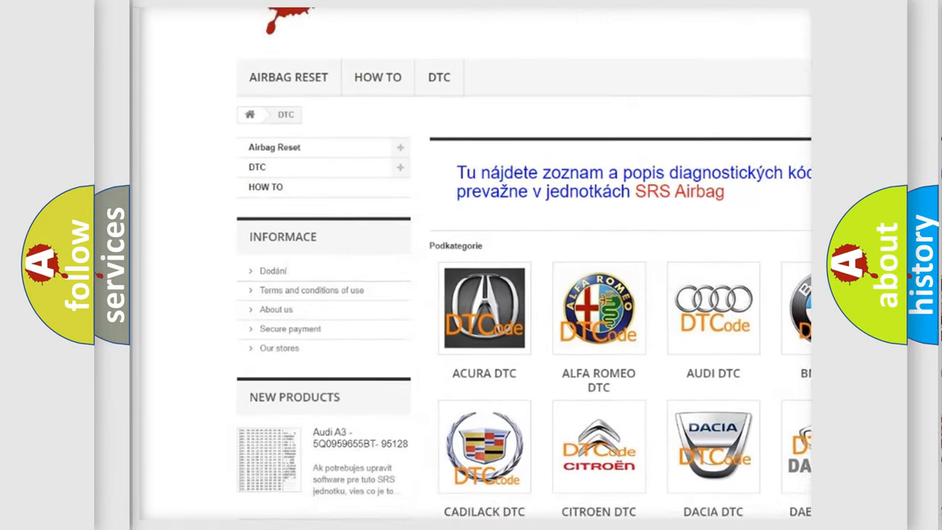
- Scroll the DTC page and open the AUDI DTC tile under Podkategorie
scroll(down, 3)
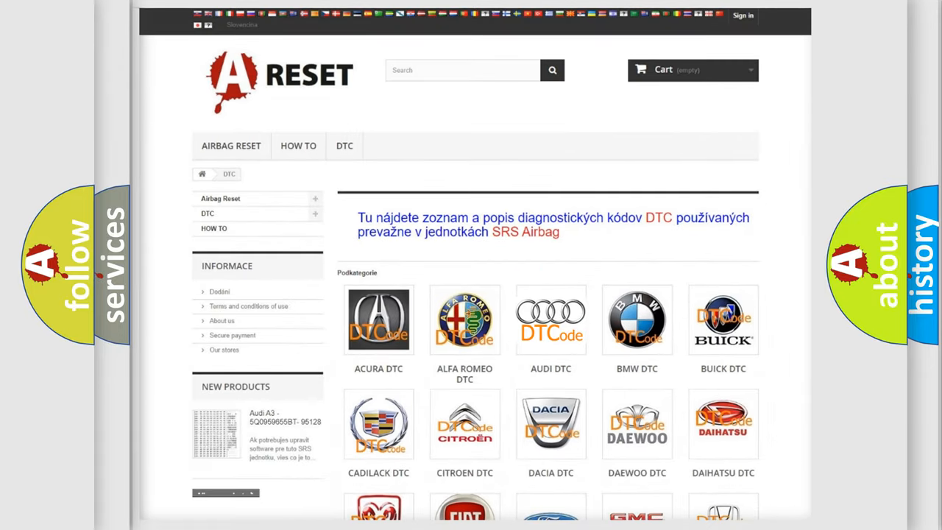
click(550, 319)
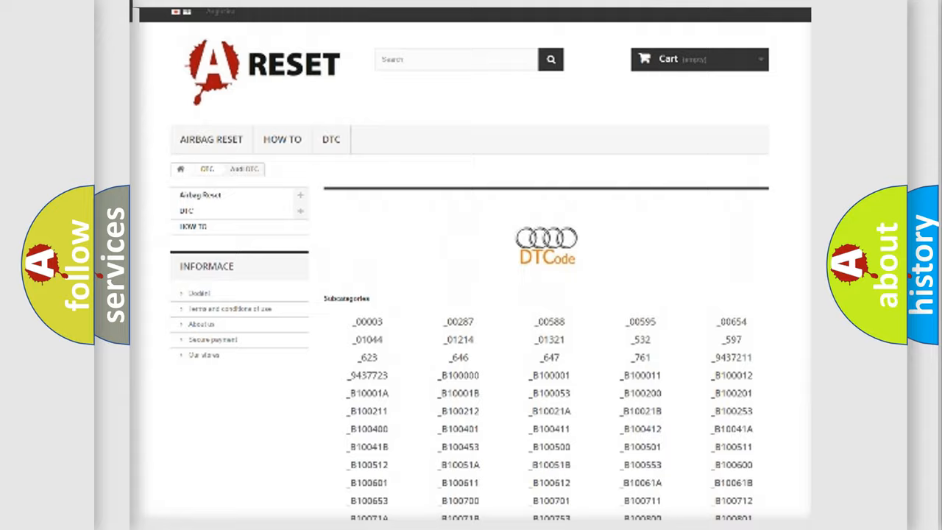